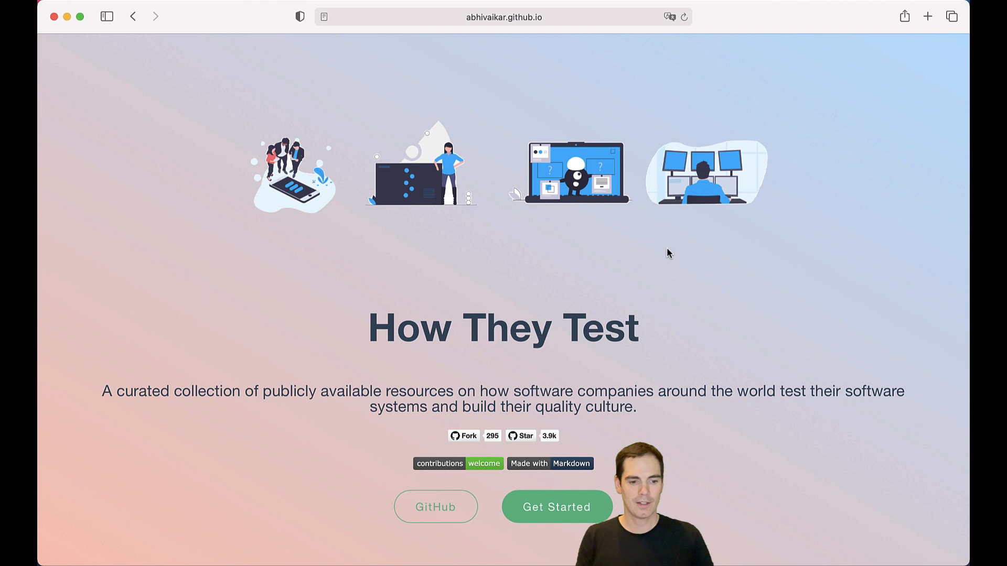
# - Scroll the homepage past the hero banner to the How They Test and Foreword headings
pyautogui.scroll(-3)
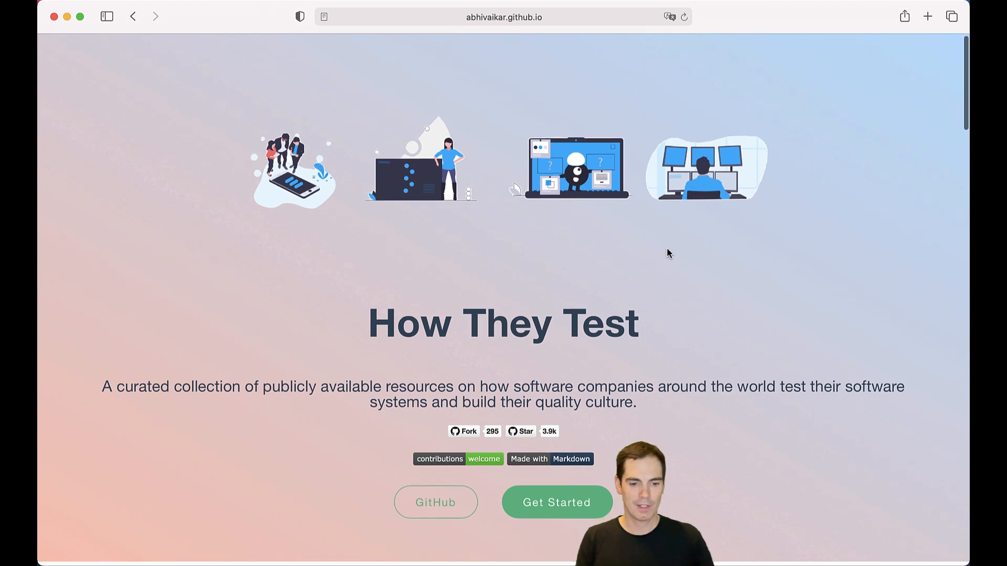
pyautogui.scroll(-3)
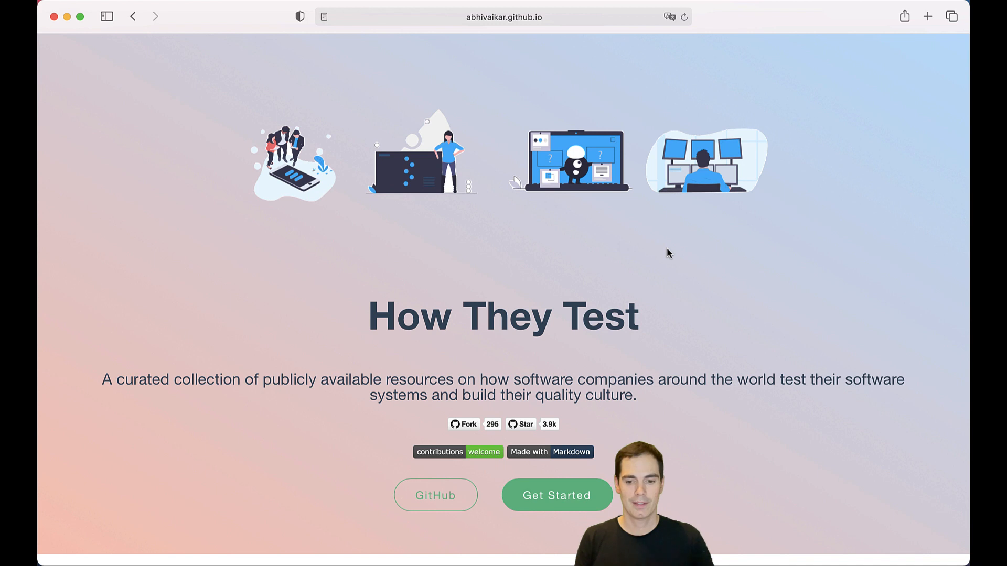
pyautogui.scroll(-3)
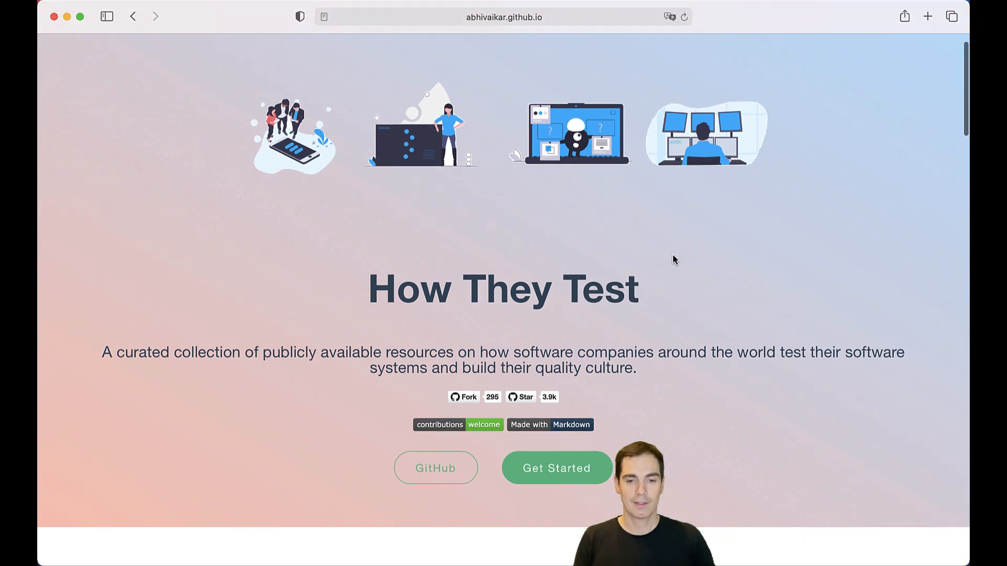
pyautogui.scroll(-3)
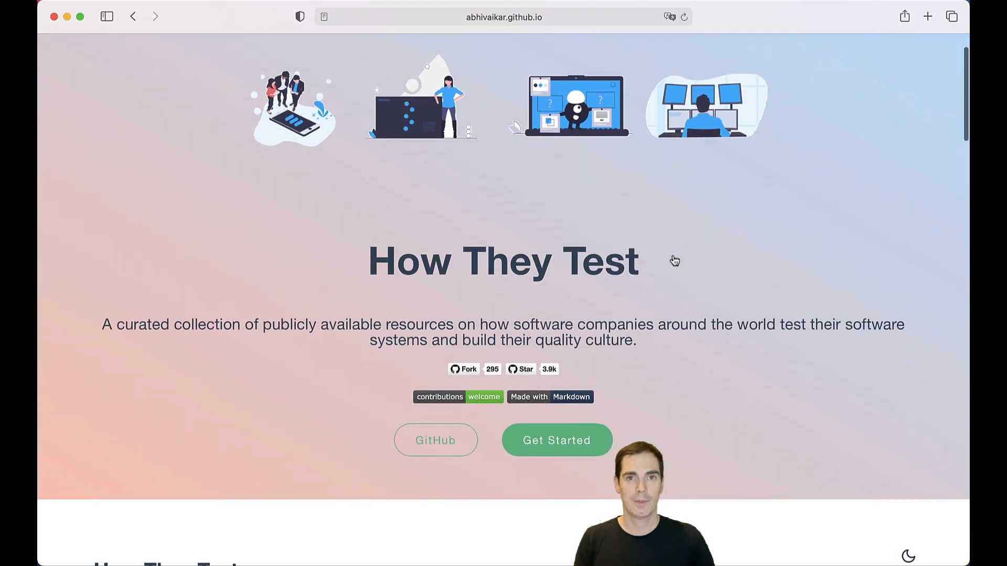
pyautogui.scroll(-3)
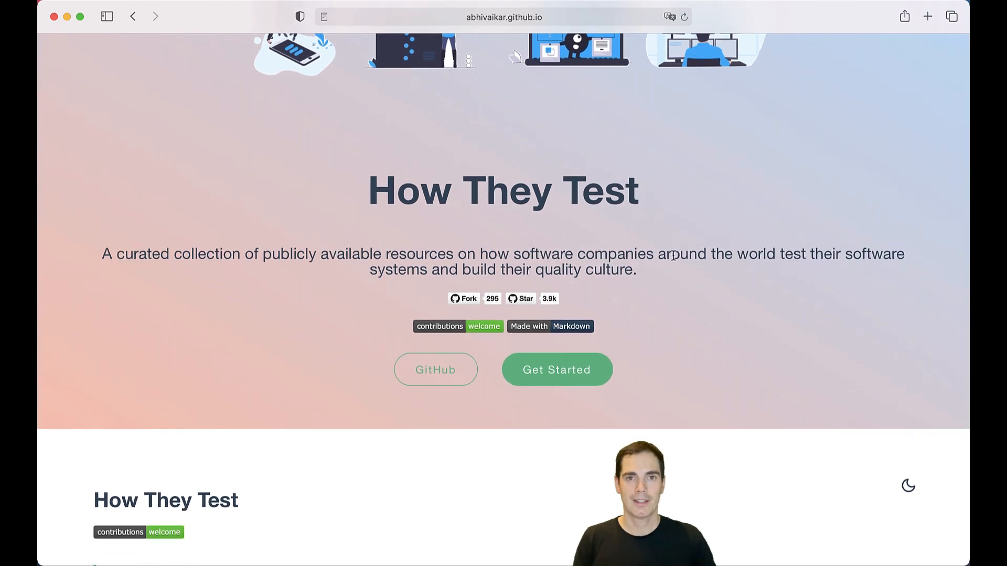
pyautogui.scroll(-3)
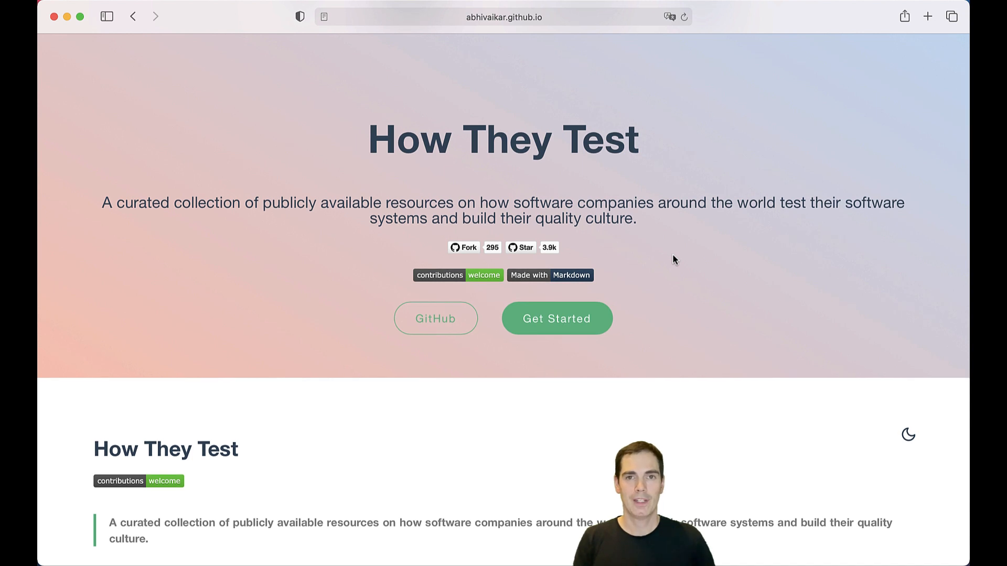
pyautogui.scroll(-3)
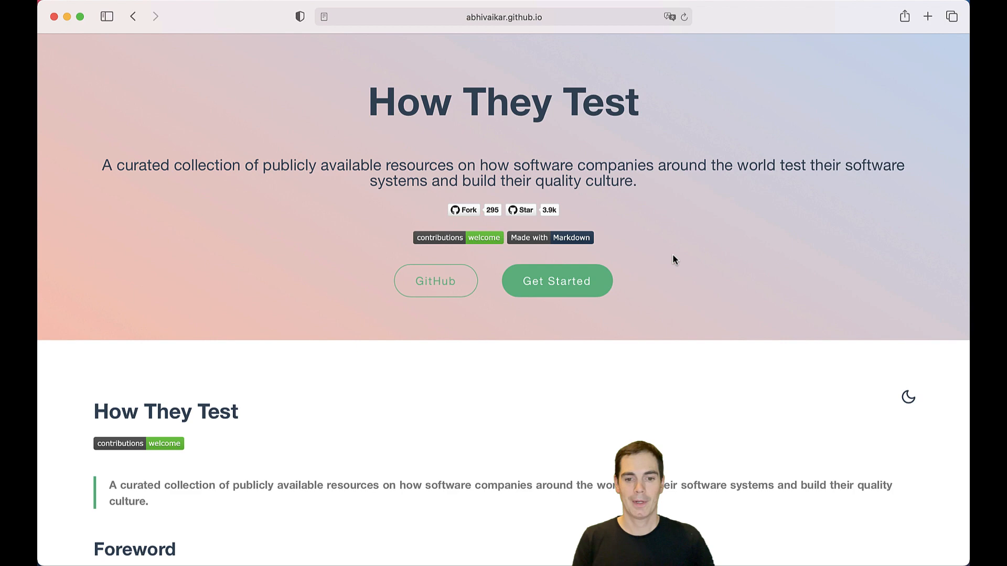
# - Scroll past the Foreword to the Kind of topics section and the companies list
pyautogui.scroll(-3)
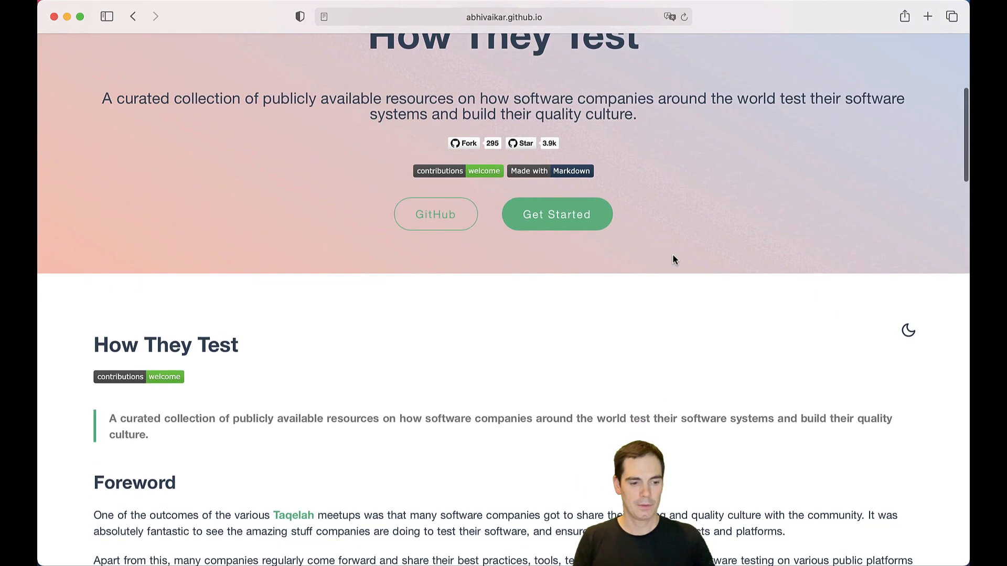
pyautogui.scroll(-3)
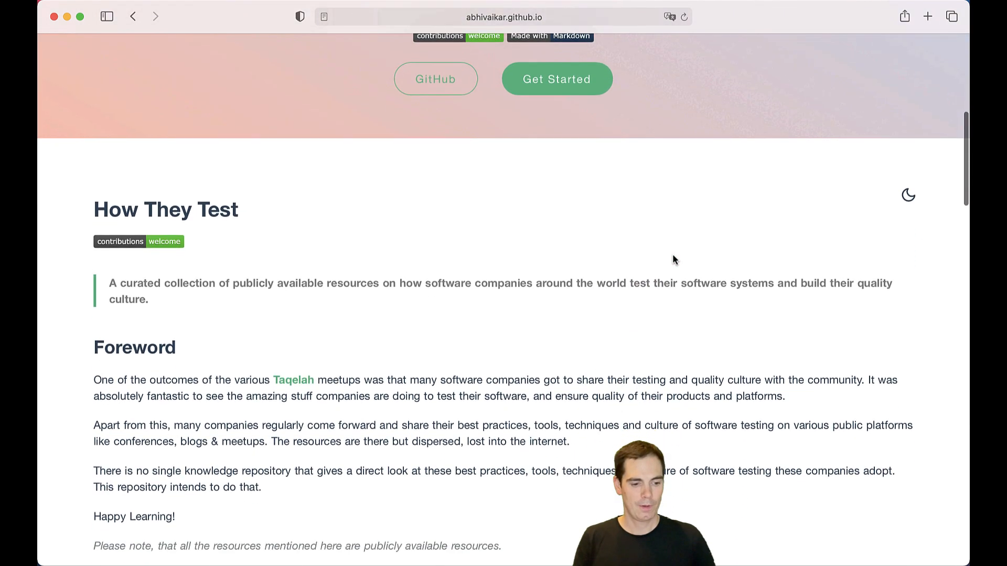
pyautogui.scroll(-3)
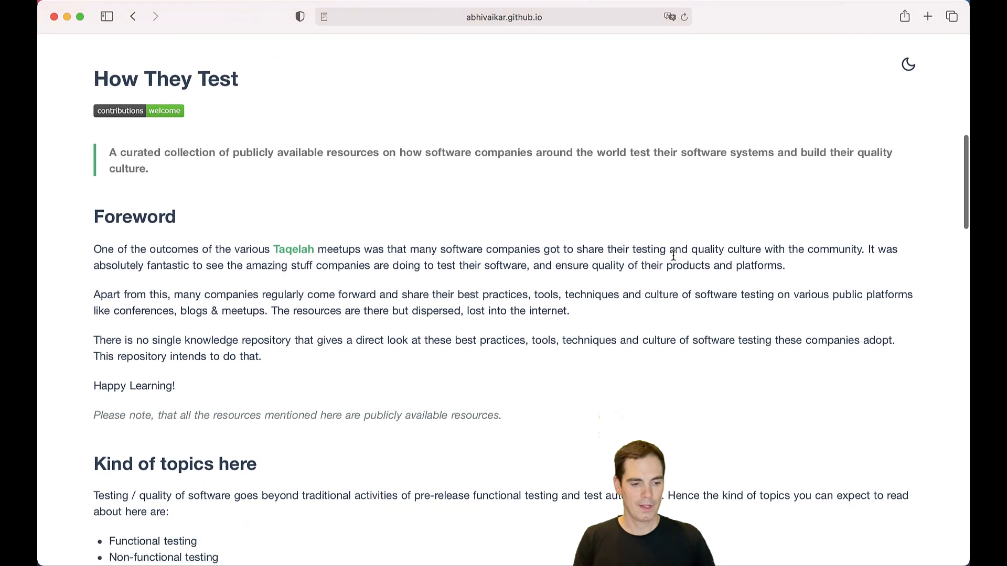
pyautogui.scroll(-3)
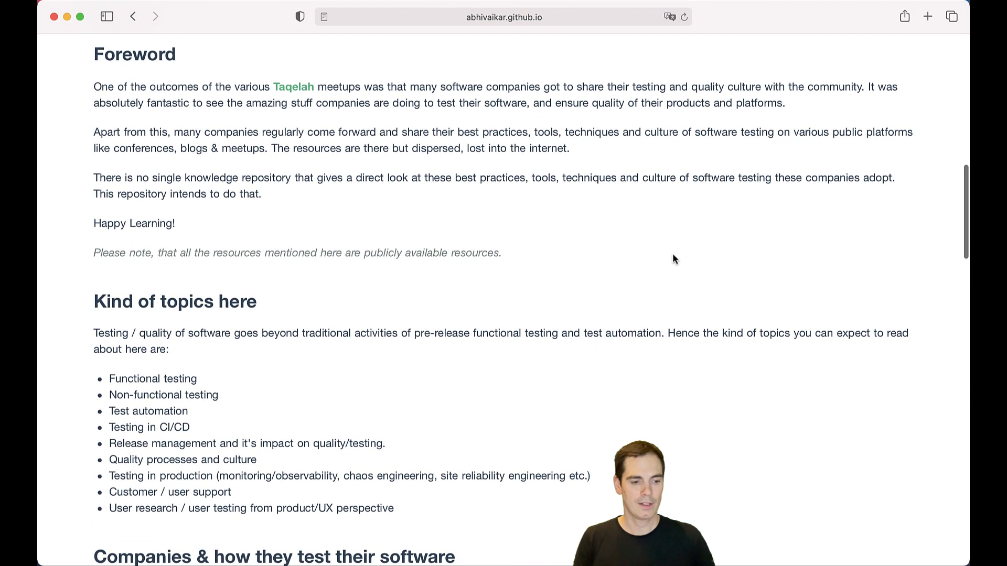
pyautogui.scroll(-3)
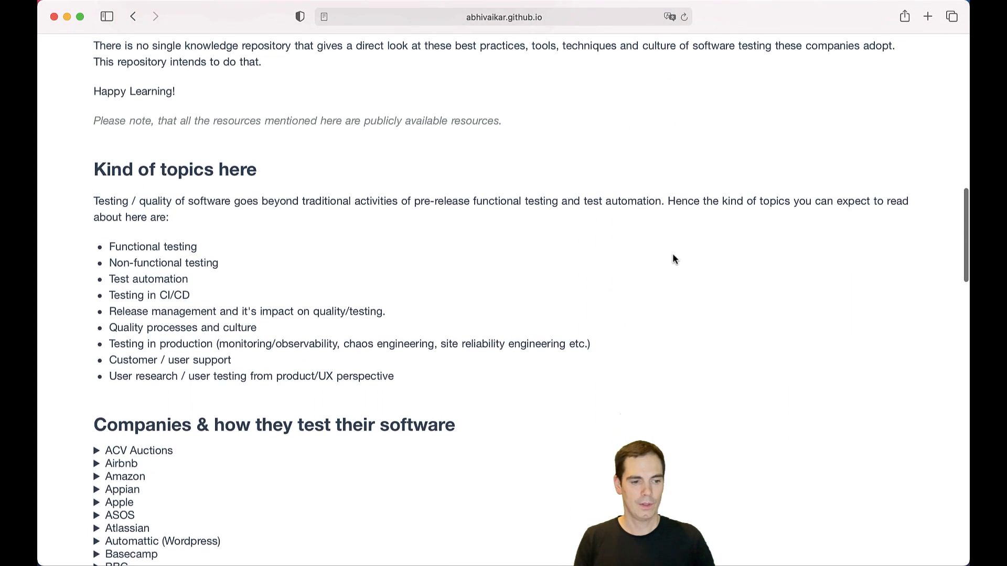
pyautogui.scroll(-3)
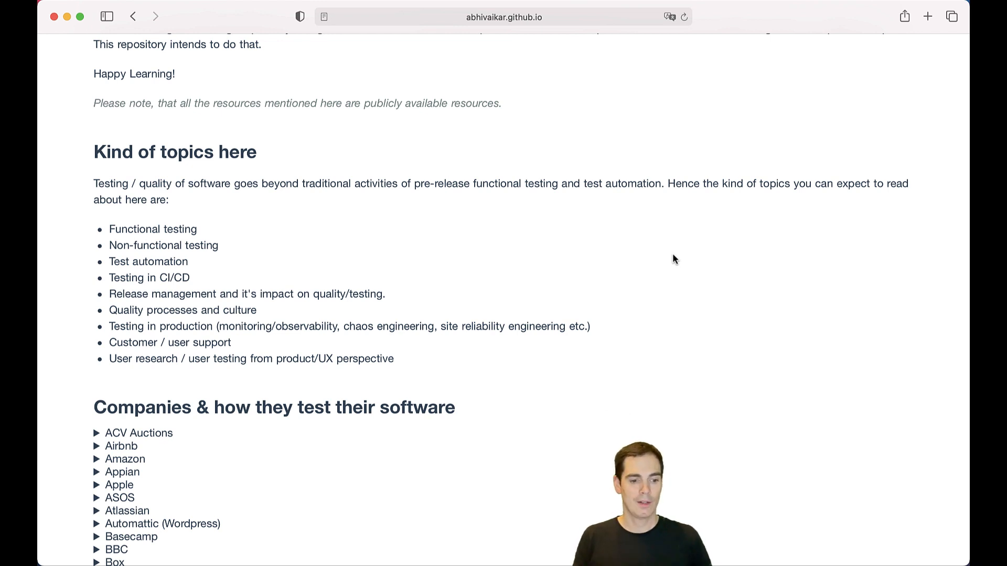
# - Scroll through the company list past Shopify and Slack toward Wikimedia and Wingify
pyautogui.scroll(-3)
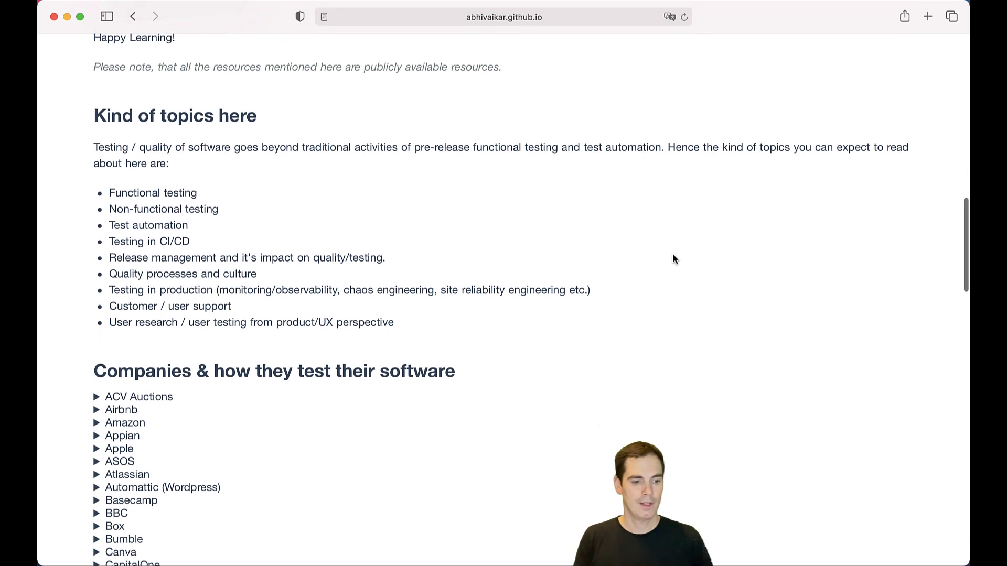
pyautogui.scroll(-3)
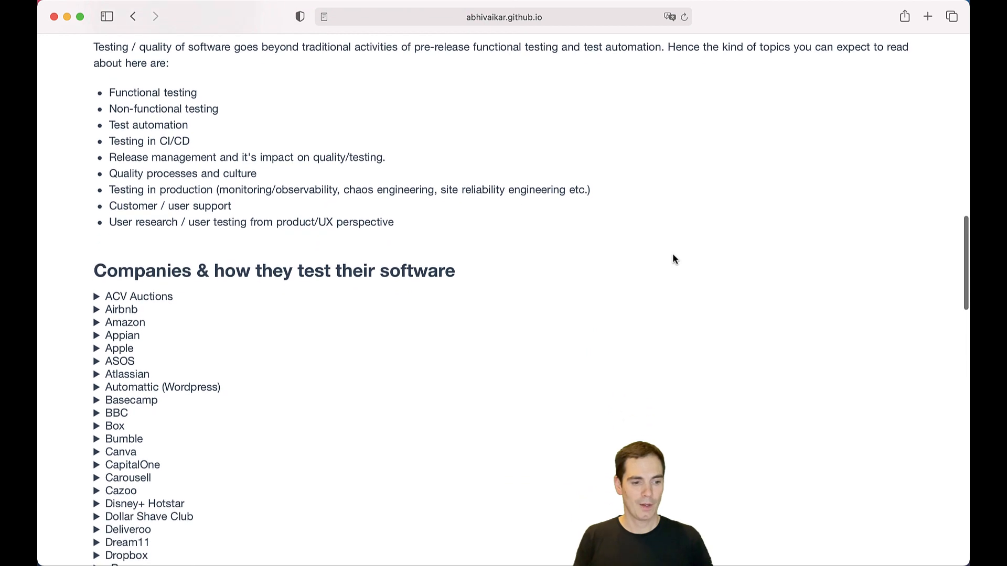
pyautogui.scroll(-3)
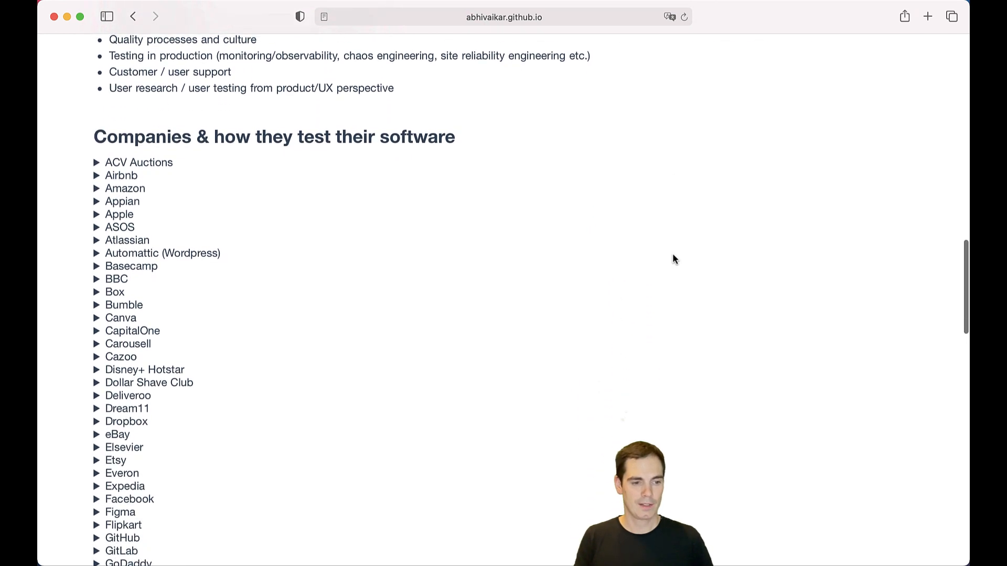
pyautogui.scroll(-3)
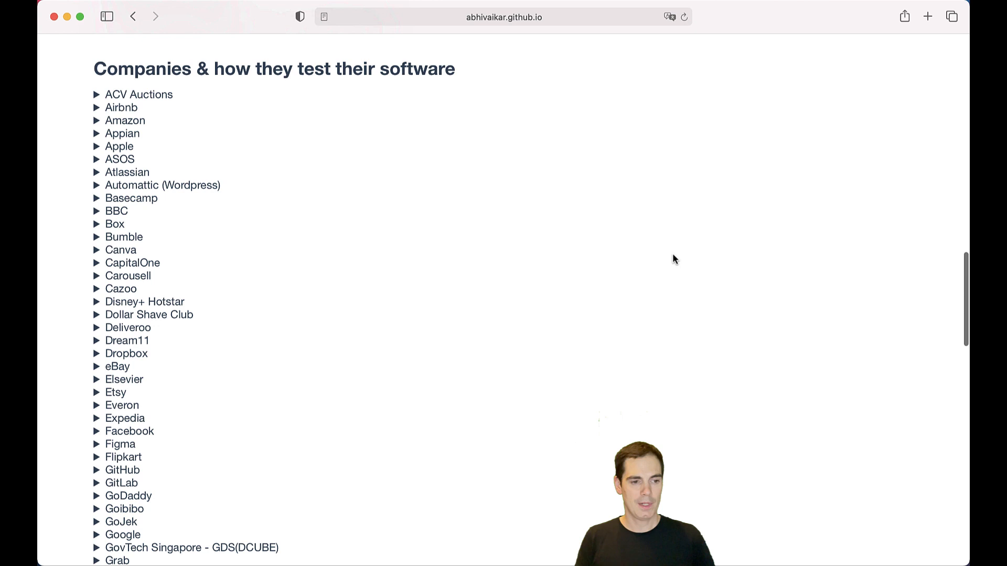
pyautogui.scroll(-3)
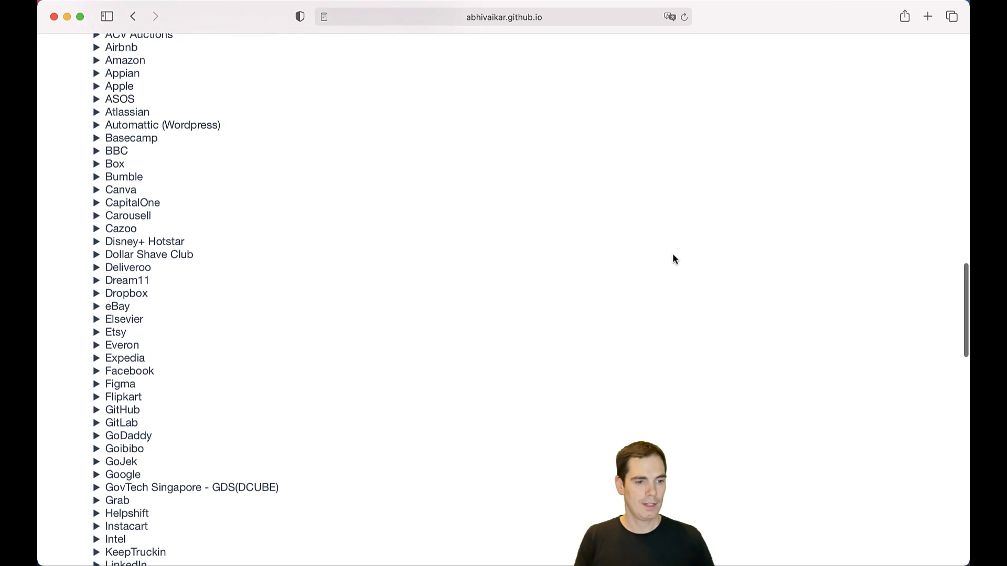
pyautogui.scroll(-3)
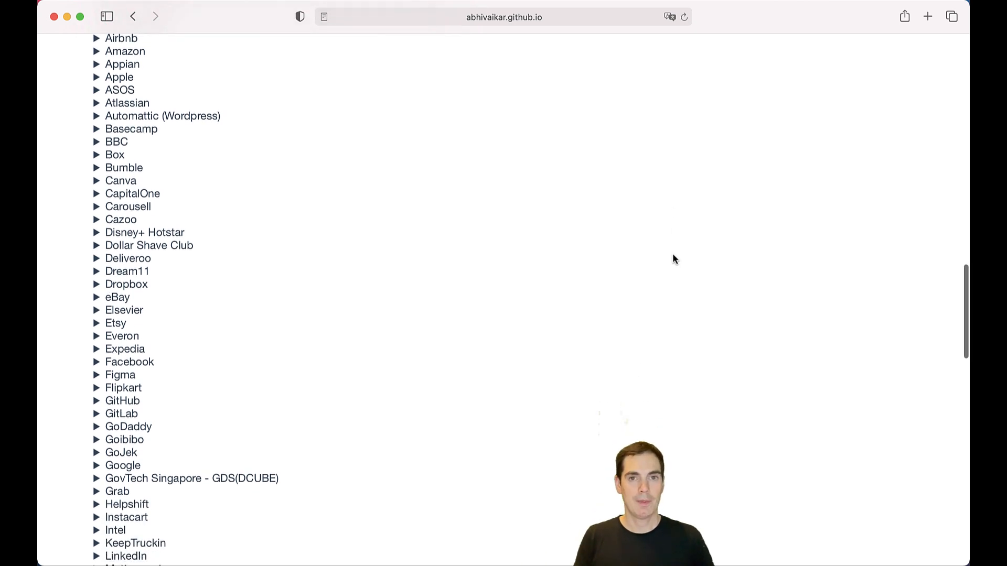
pyautogui.scroll(-3)
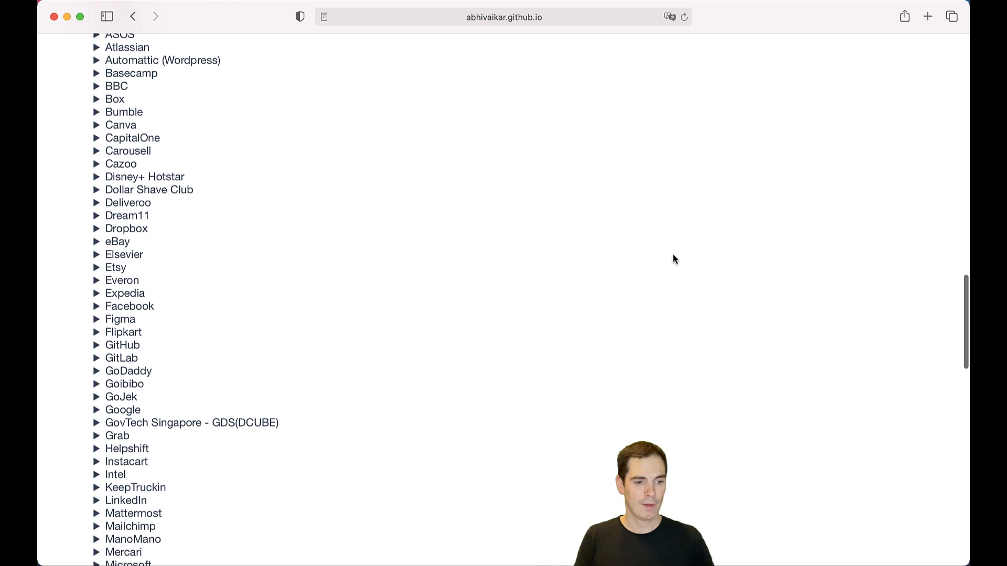
pyautogui.scroll(-3)
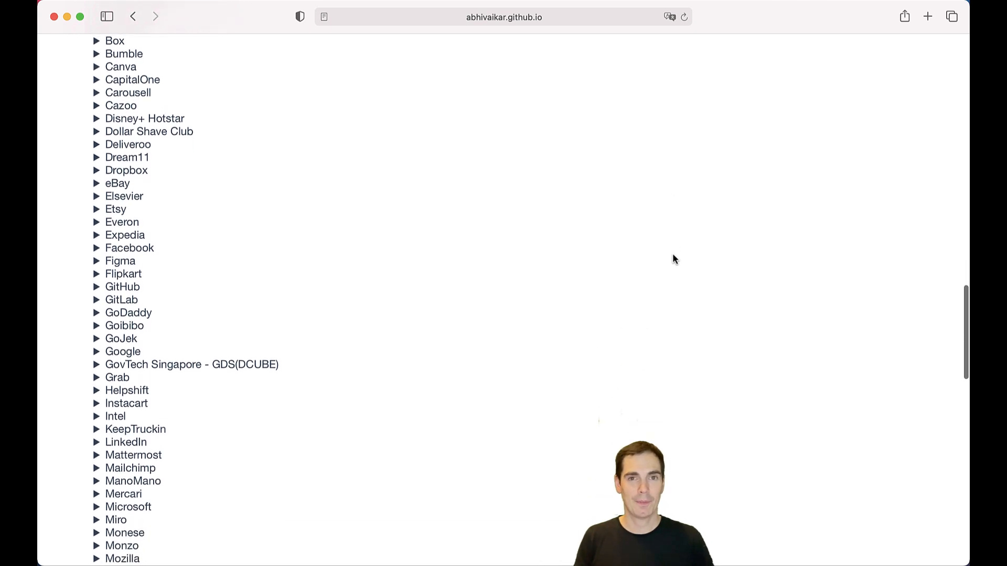
pyautogui.scroll(-3)
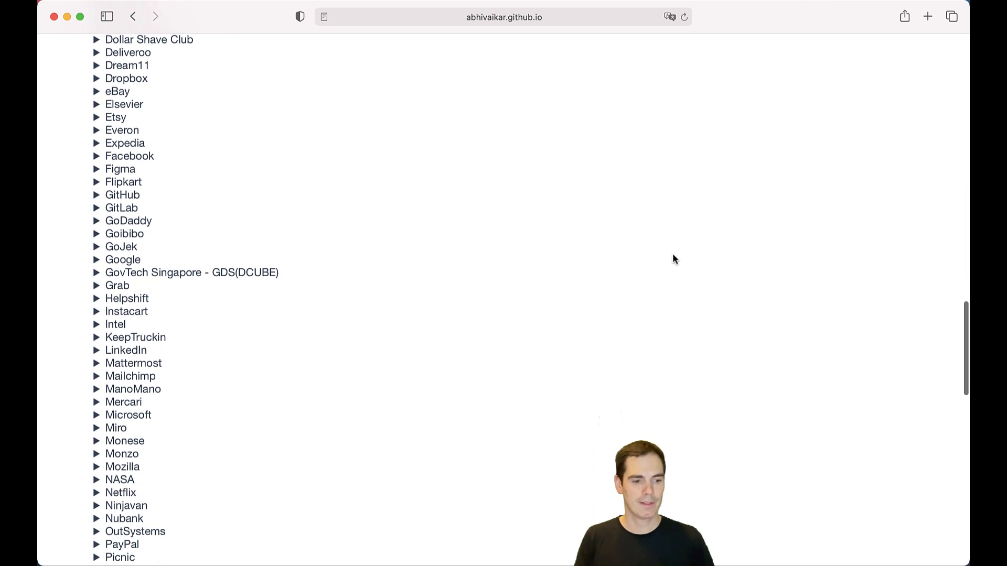
pyautogui.scroll(-3)
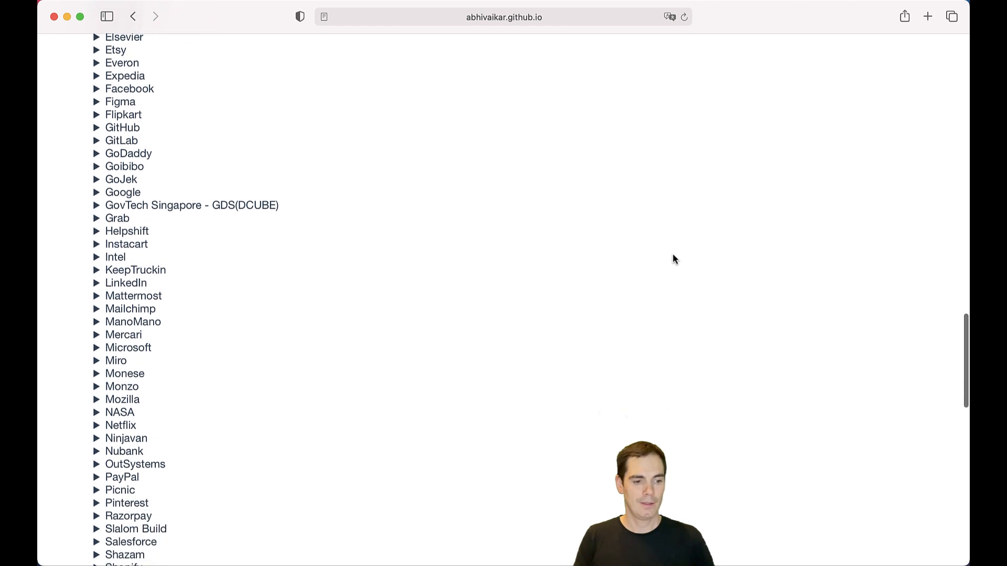
pyautogui.scroll(-3)
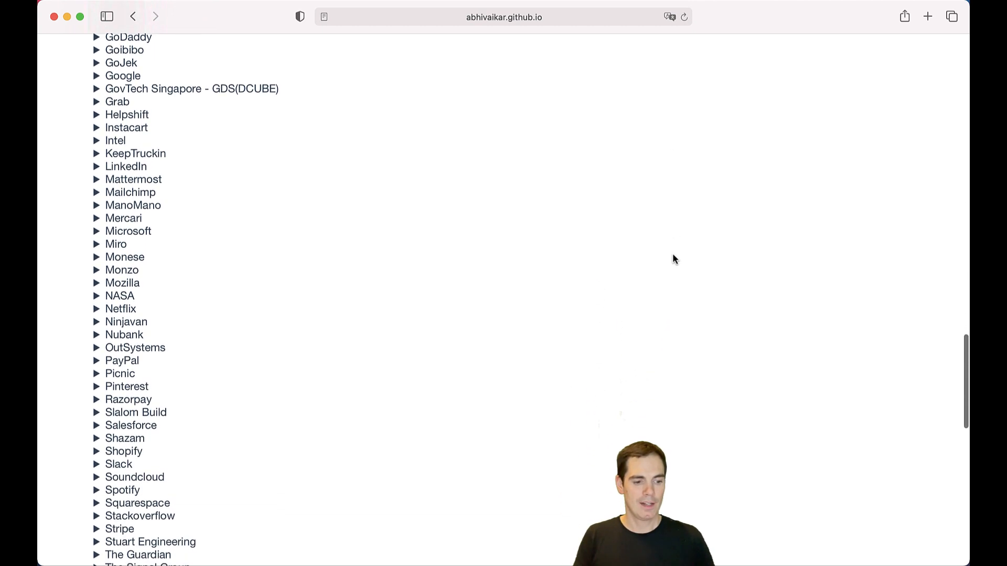
pyautogui.scroll(-3)
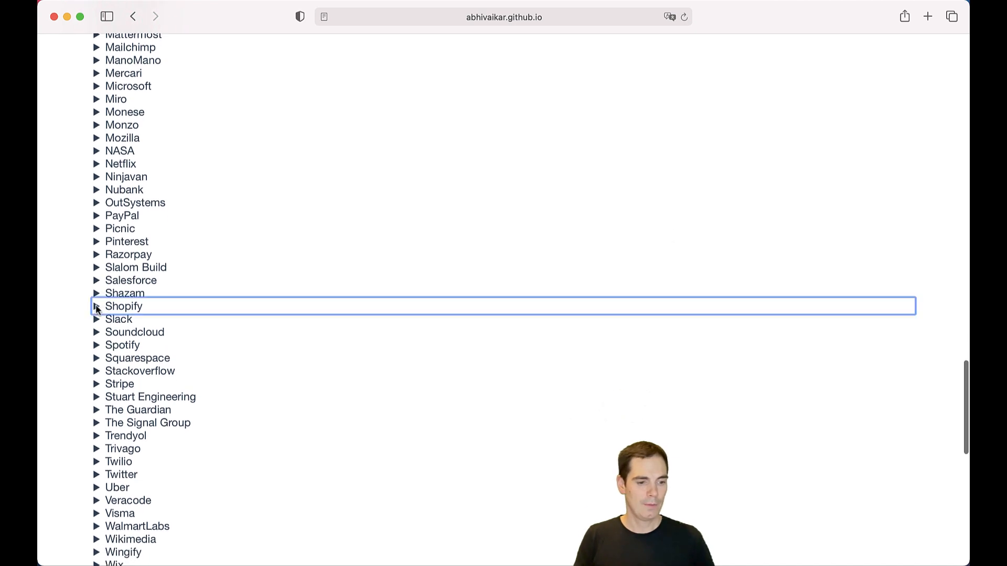
# - Expand Shopify and scroll through its testing blogs, articles and videos
pyautogui.click(97, 307)
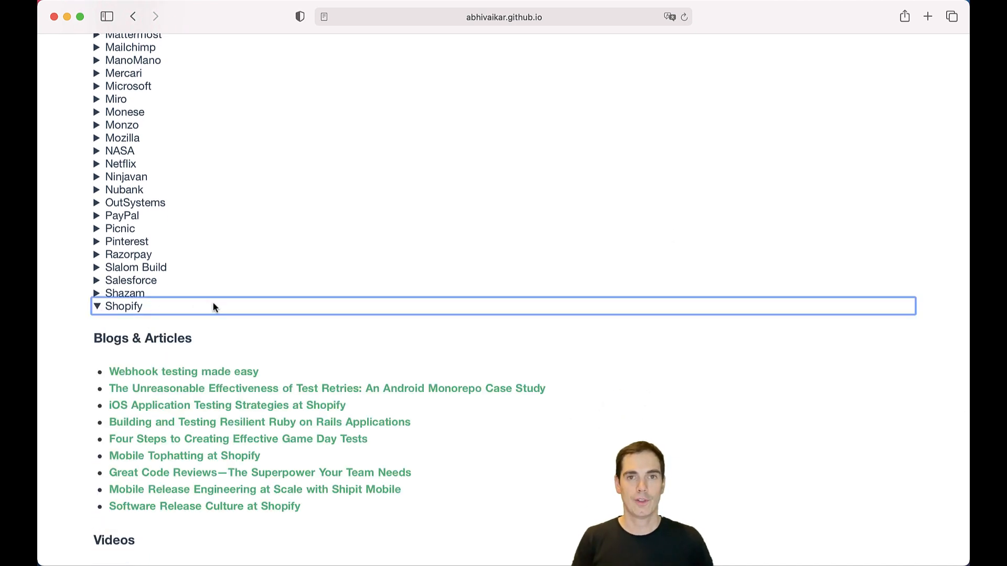
pyautogui.scroll(-3)
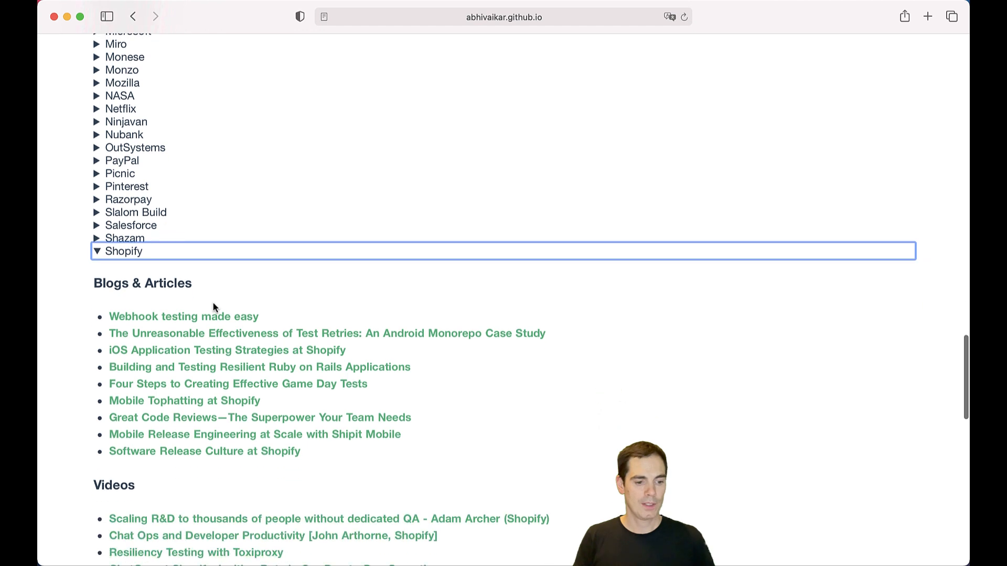
pyautogui.scroll(-3)
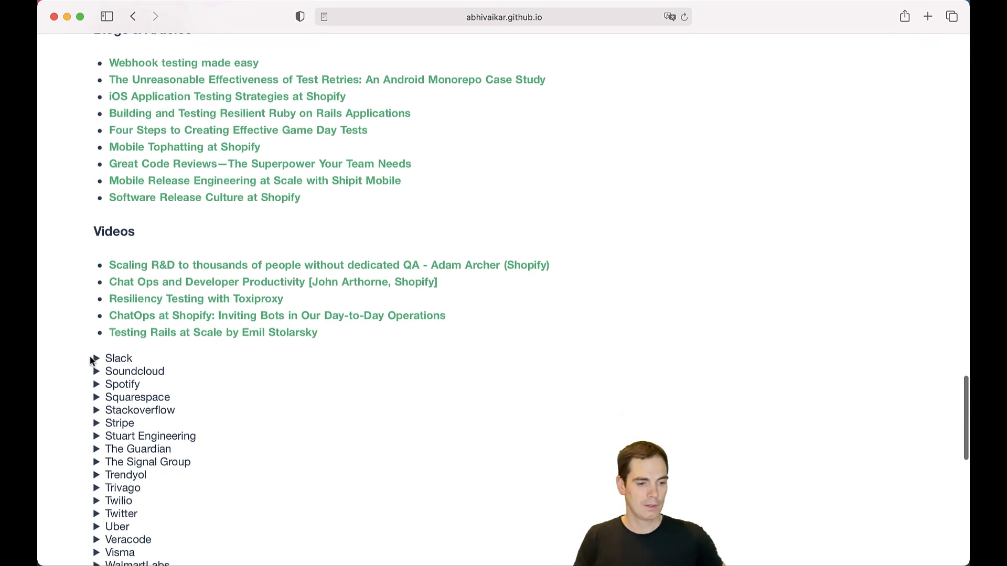
# - Expand Slack and scroll through its testing blogs, articles and videos
pyautogui.click(96, 359)
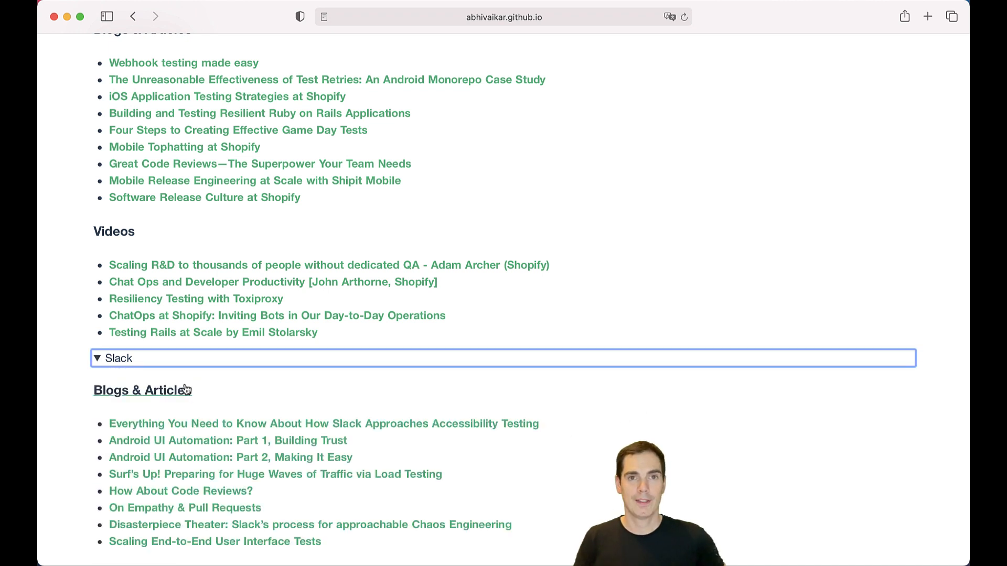
pyautogui.scroll(-3)
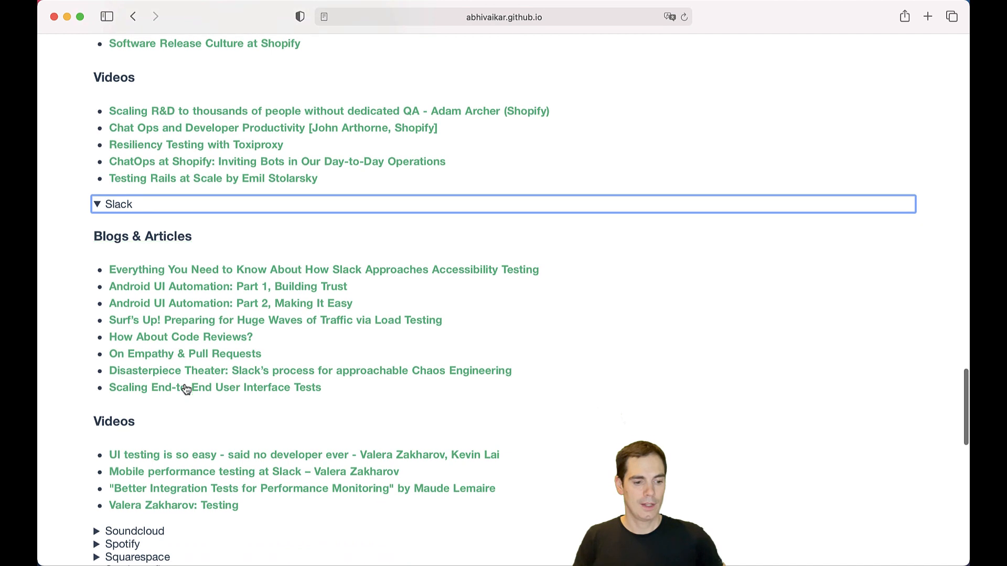
pyautogui.scroll(-3)
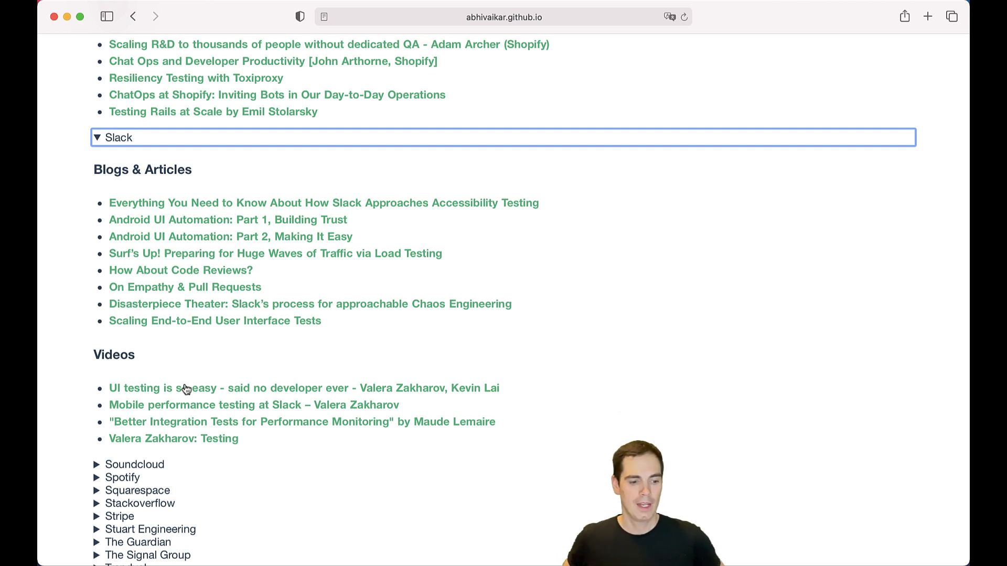
# - Scroll past Zerodha down to the Contributors, Contribution and Credits sections
pyautogui.scroll(-3)
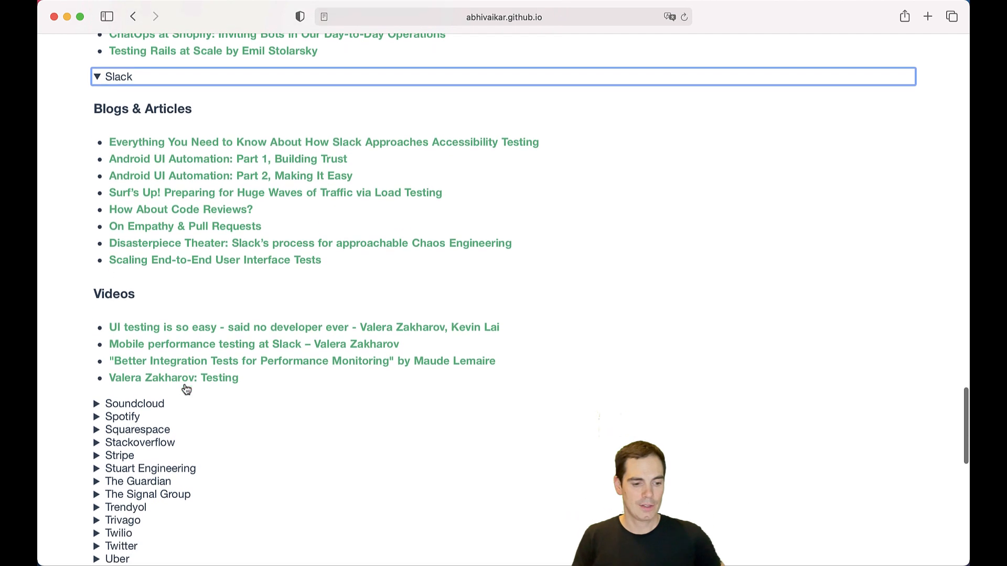
pyautogui.scroll(-3)
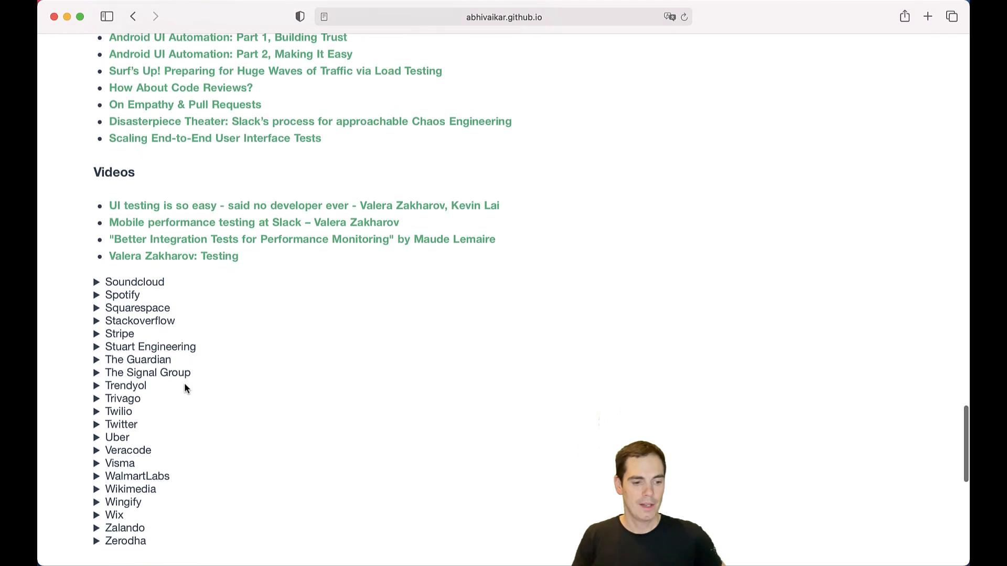
pyautogui.scroll(-3)
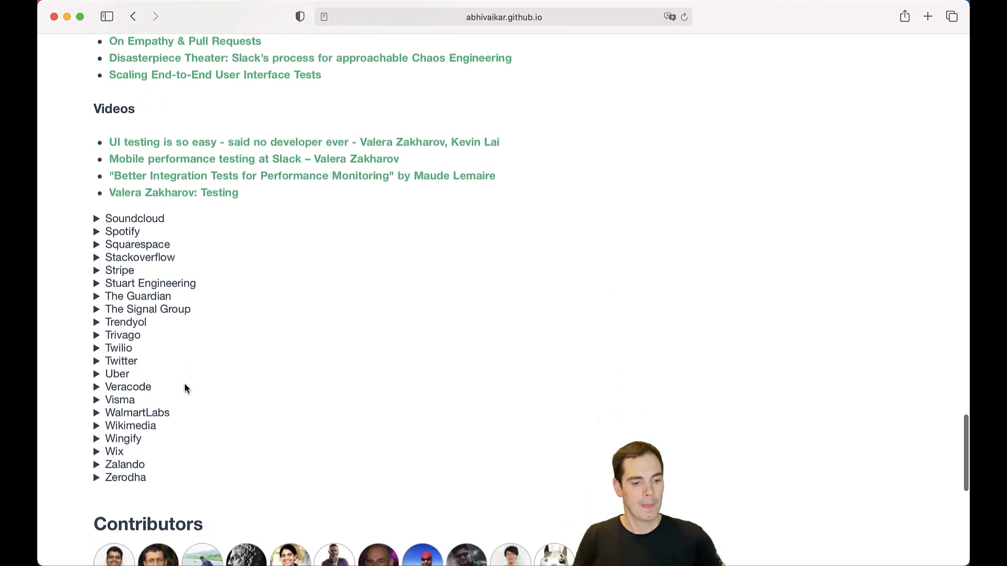
pyautogui.scroll(-3)
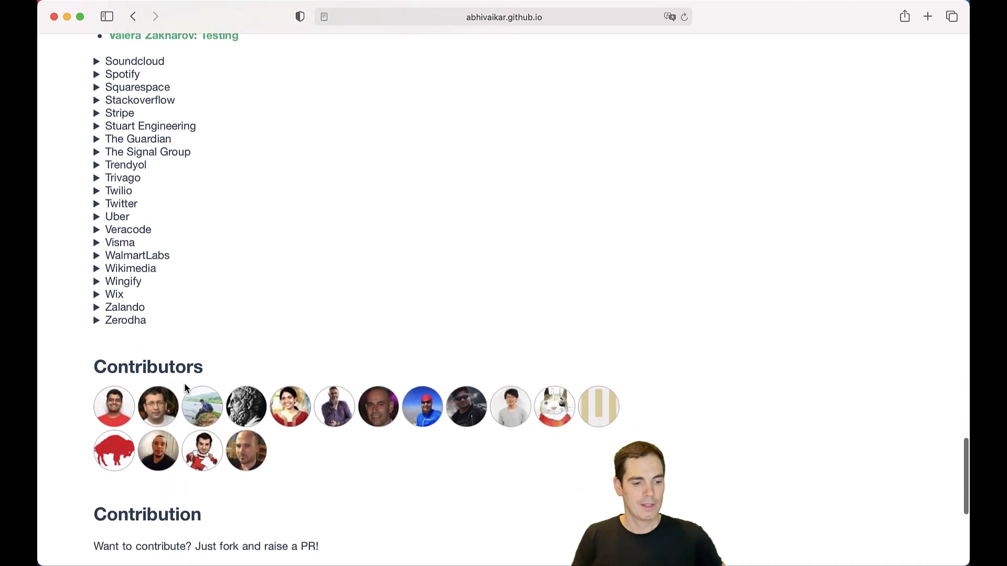
pyautogui.scroll(-3)
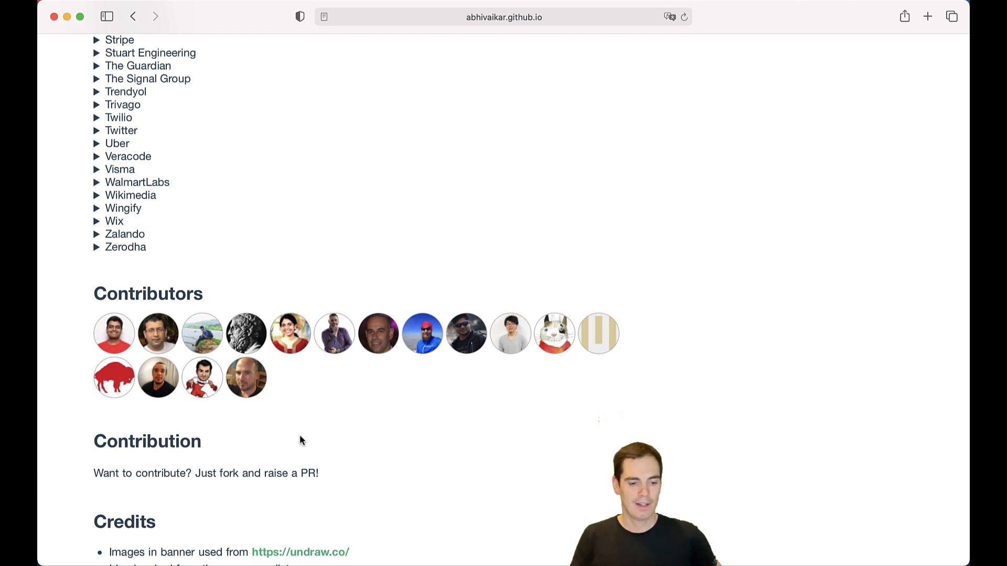
# - Scroll to the Code of Conduct and License footer, then back up a little
pyautogui.scroll(-3)
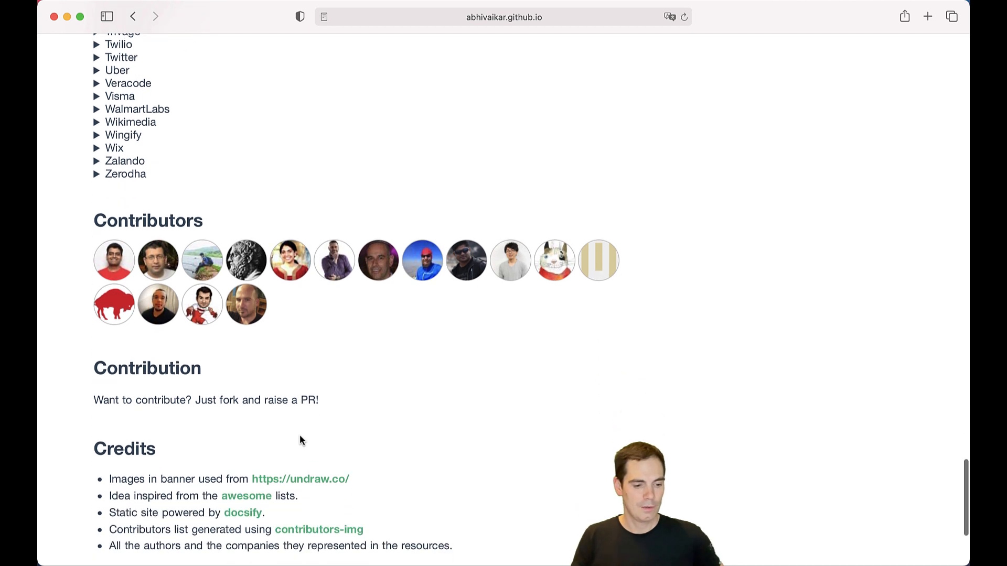
pyautogui.scroll(-3)
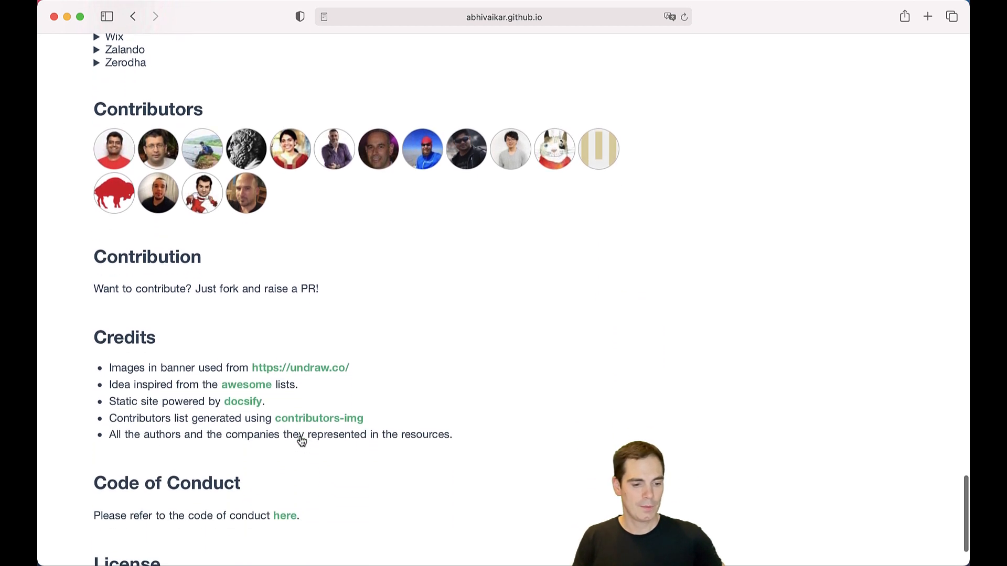
pyautogui.scroll(-3)
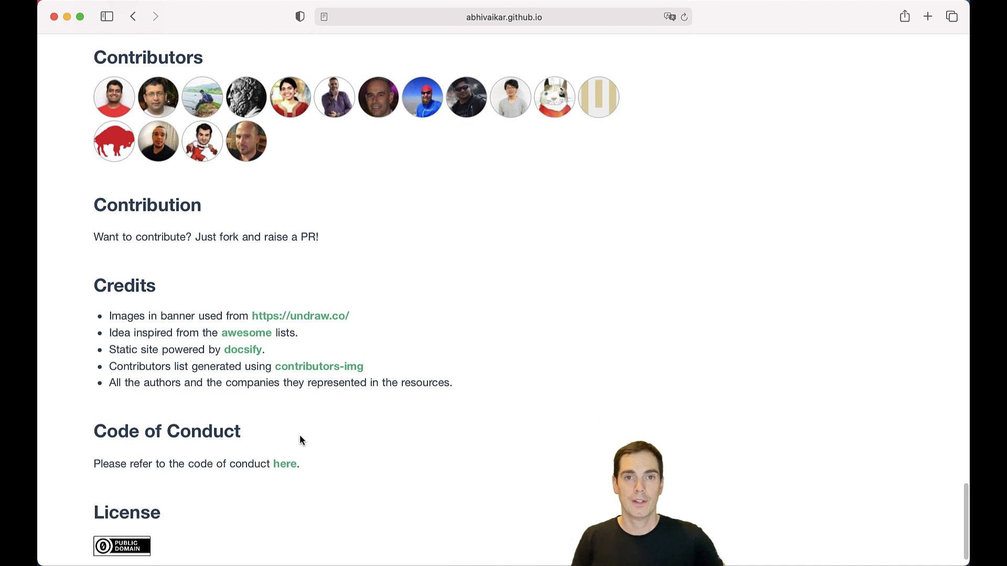
pyautogui.scroll(-3)
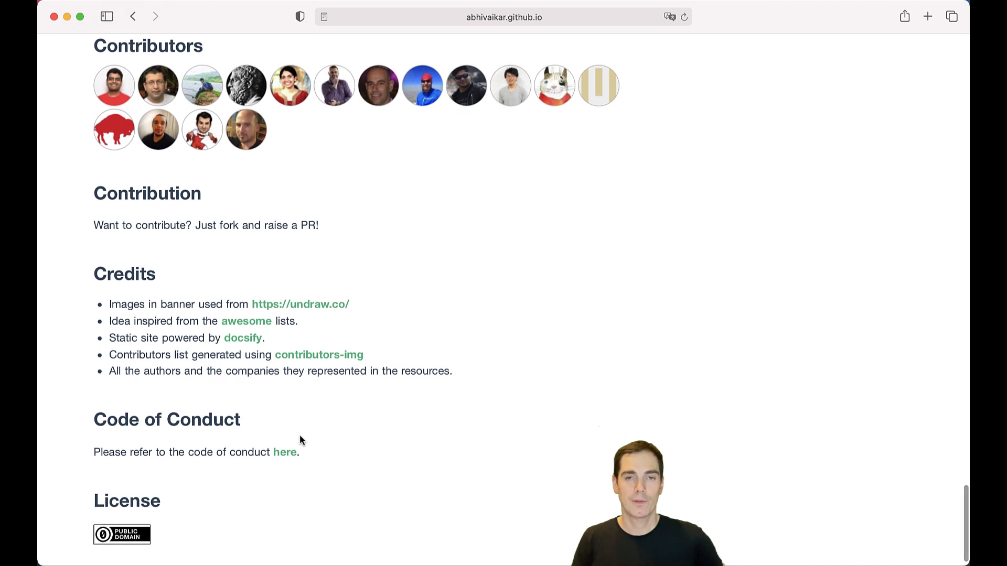
pyautogui.scroll(-3)
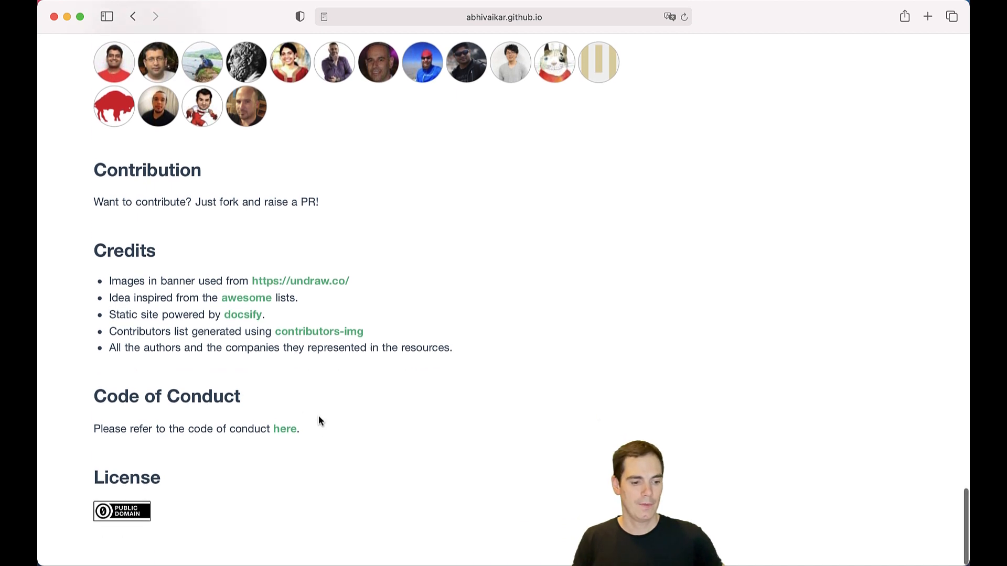
pyautogui.scroll(3)
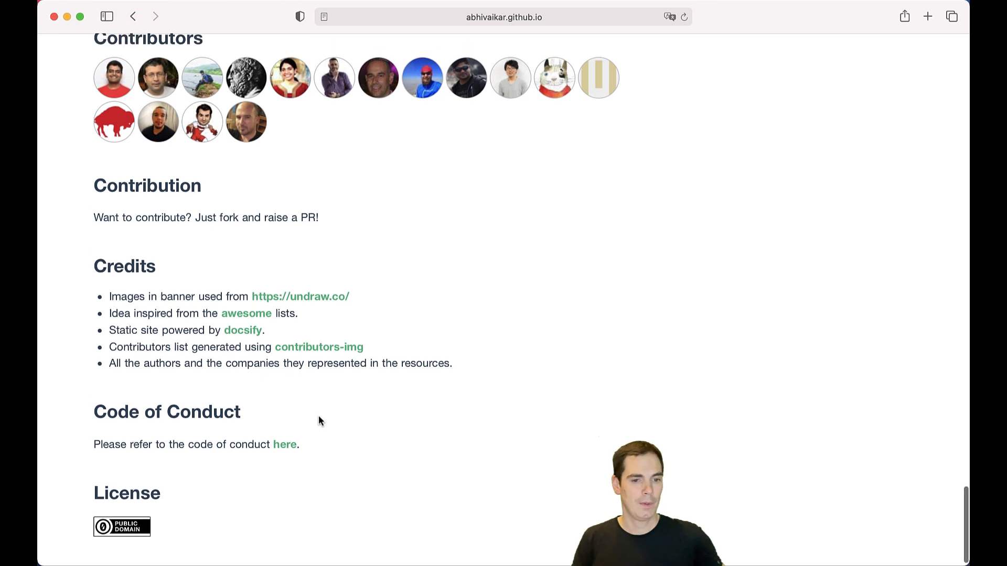
pyautogui.scroll(3)
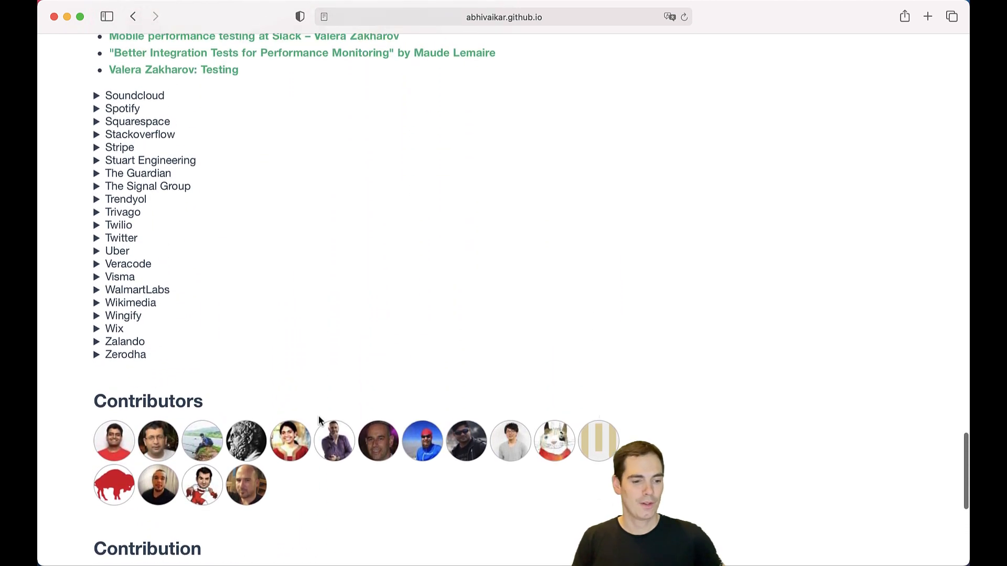
# - Scroll up past the expanded Slack and Shopify entries to the Cazoo–OutSystems companies
pyautogui.scroll(3)
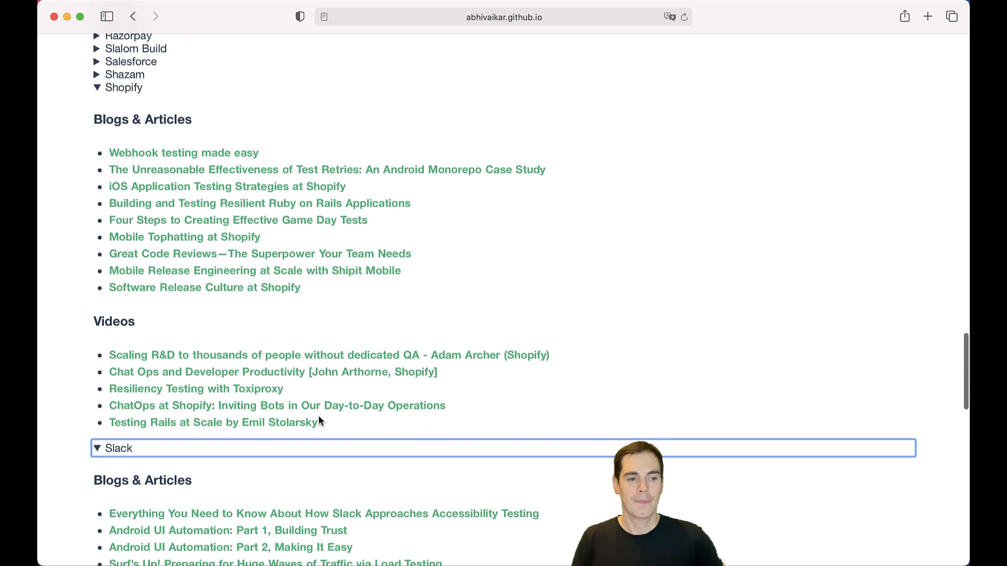
pyautogui.scroll(3)
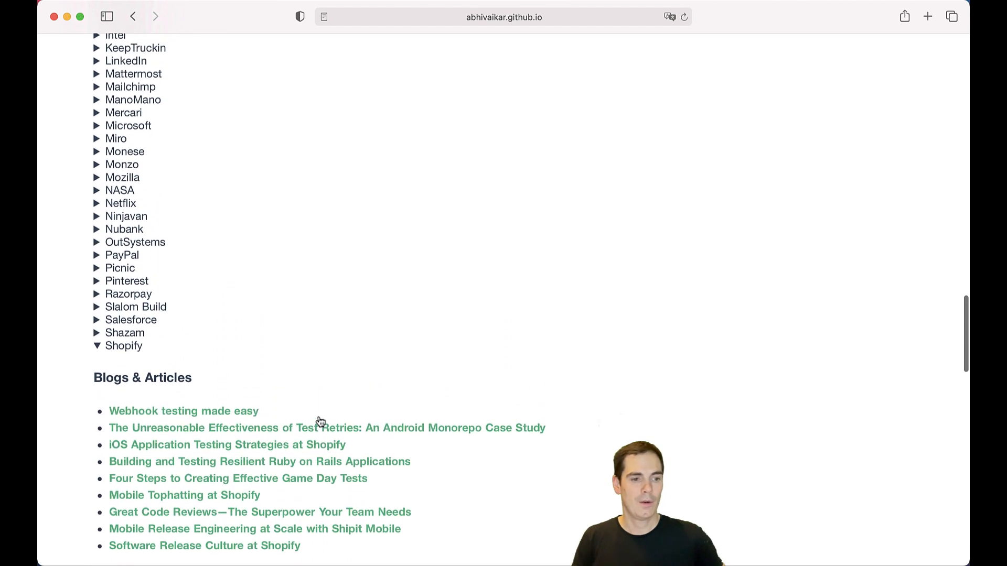
pyautogui.scroll(3)
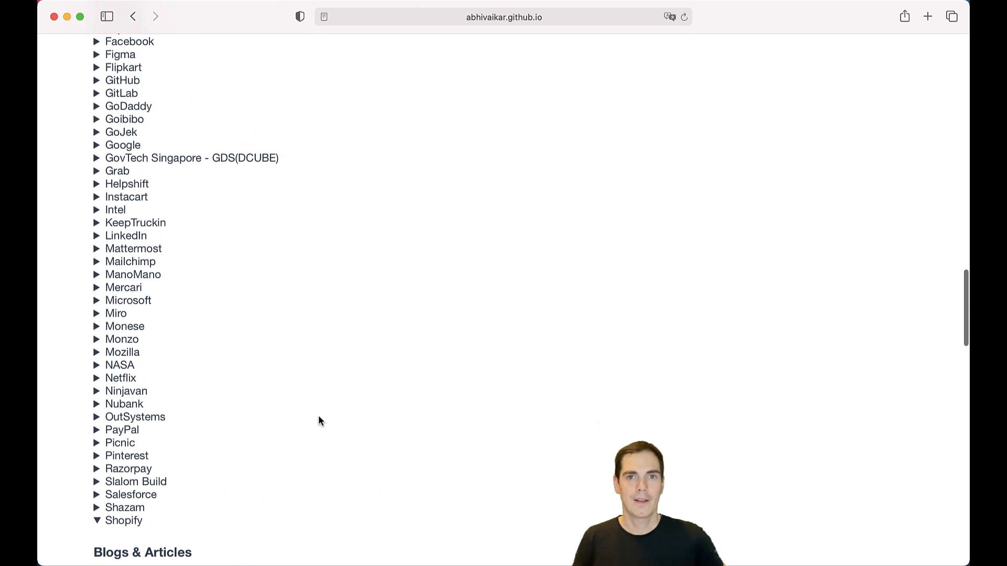
pyautogui.scroll(3)
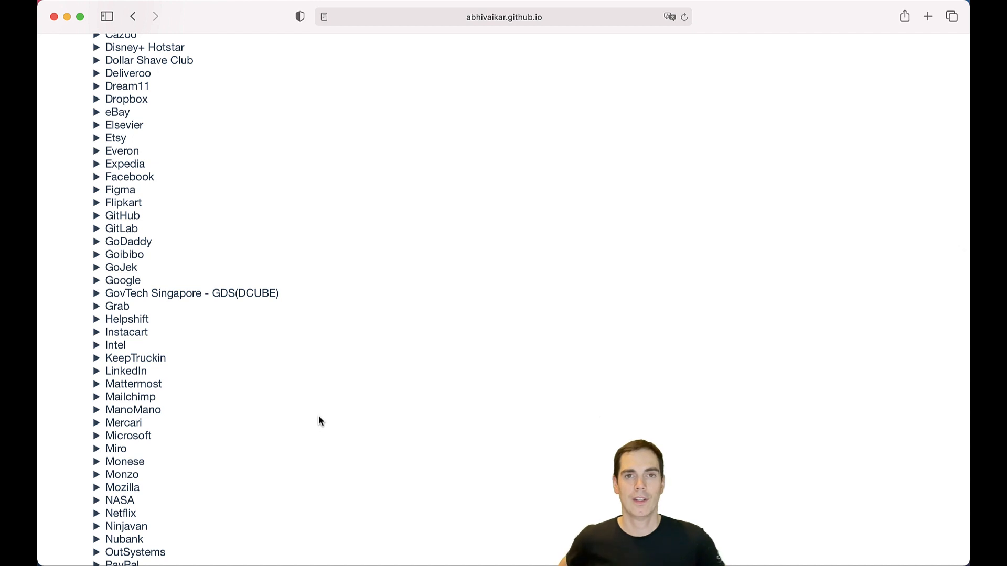